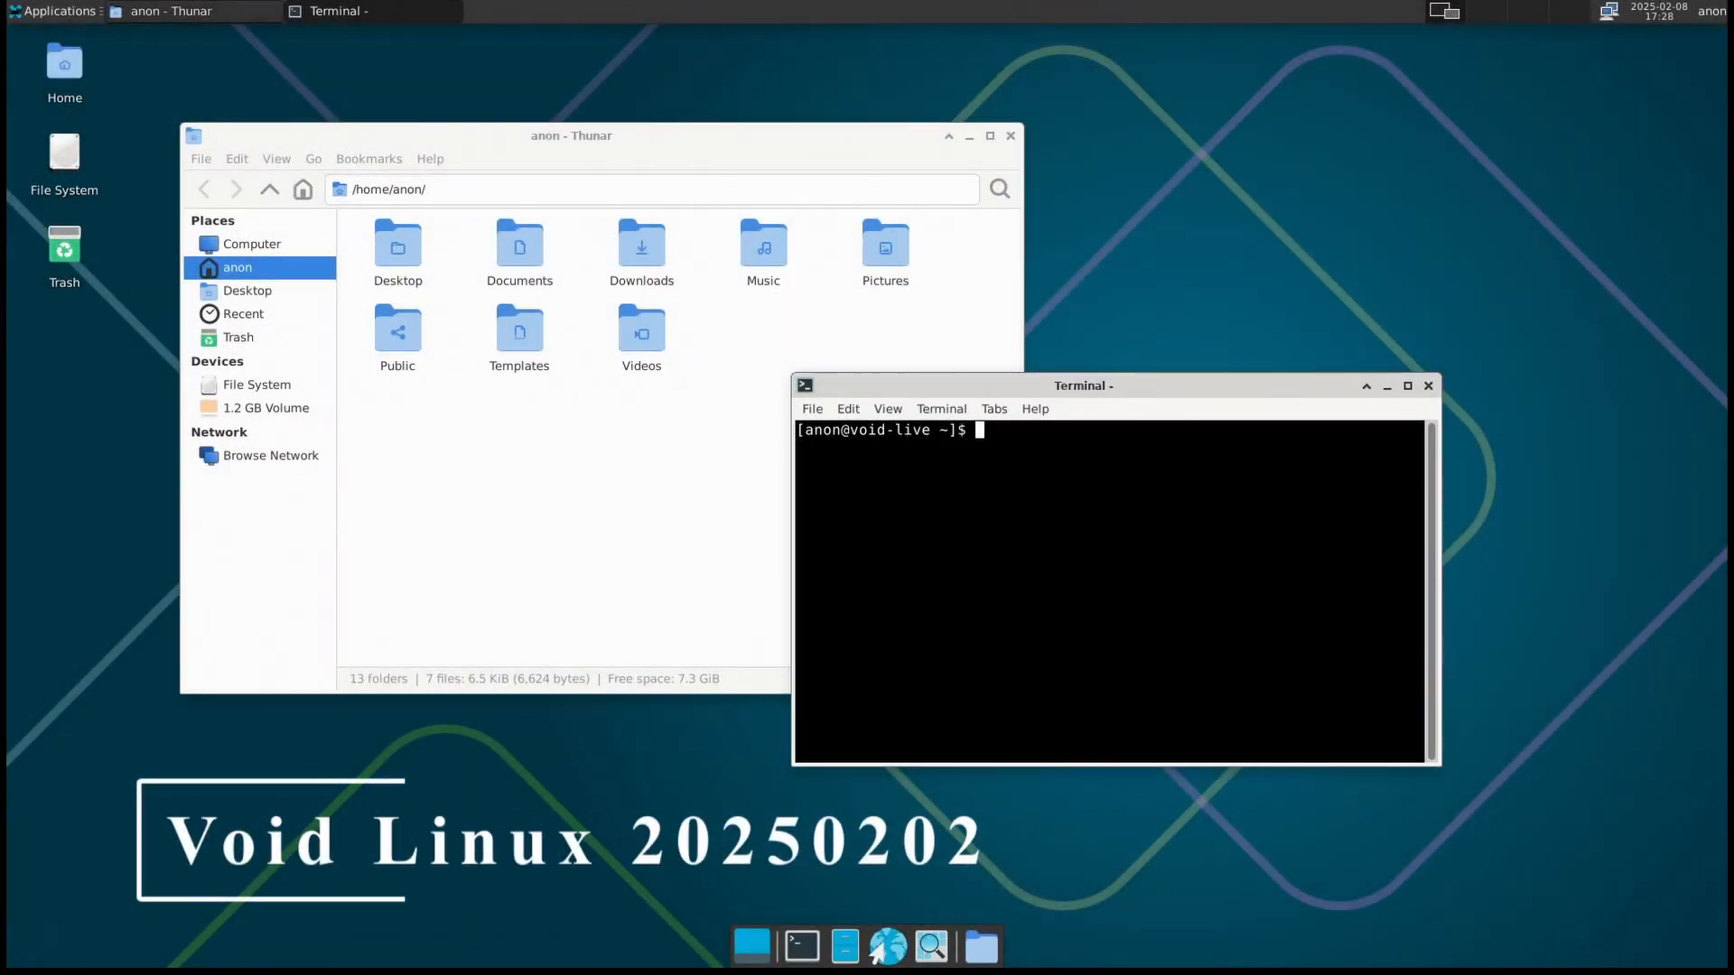
Review Thunar's About version information, then close the file manager and bring up the applications menu
left_click(1430, 387)
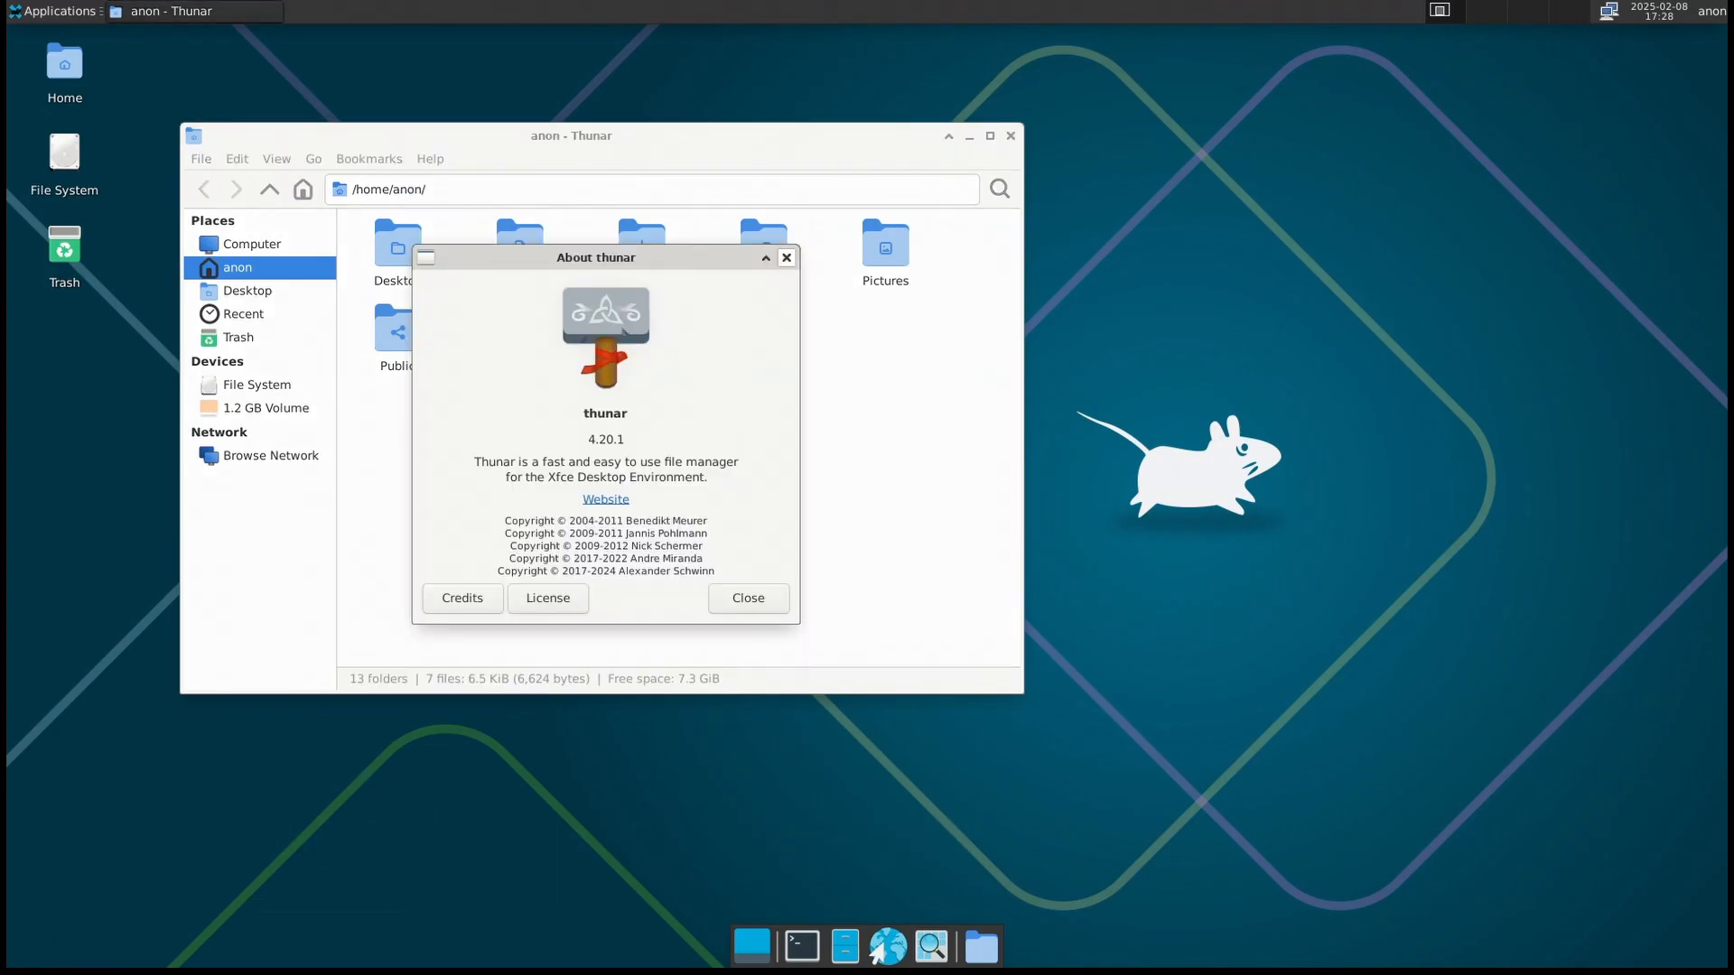
left_click(748, 598)
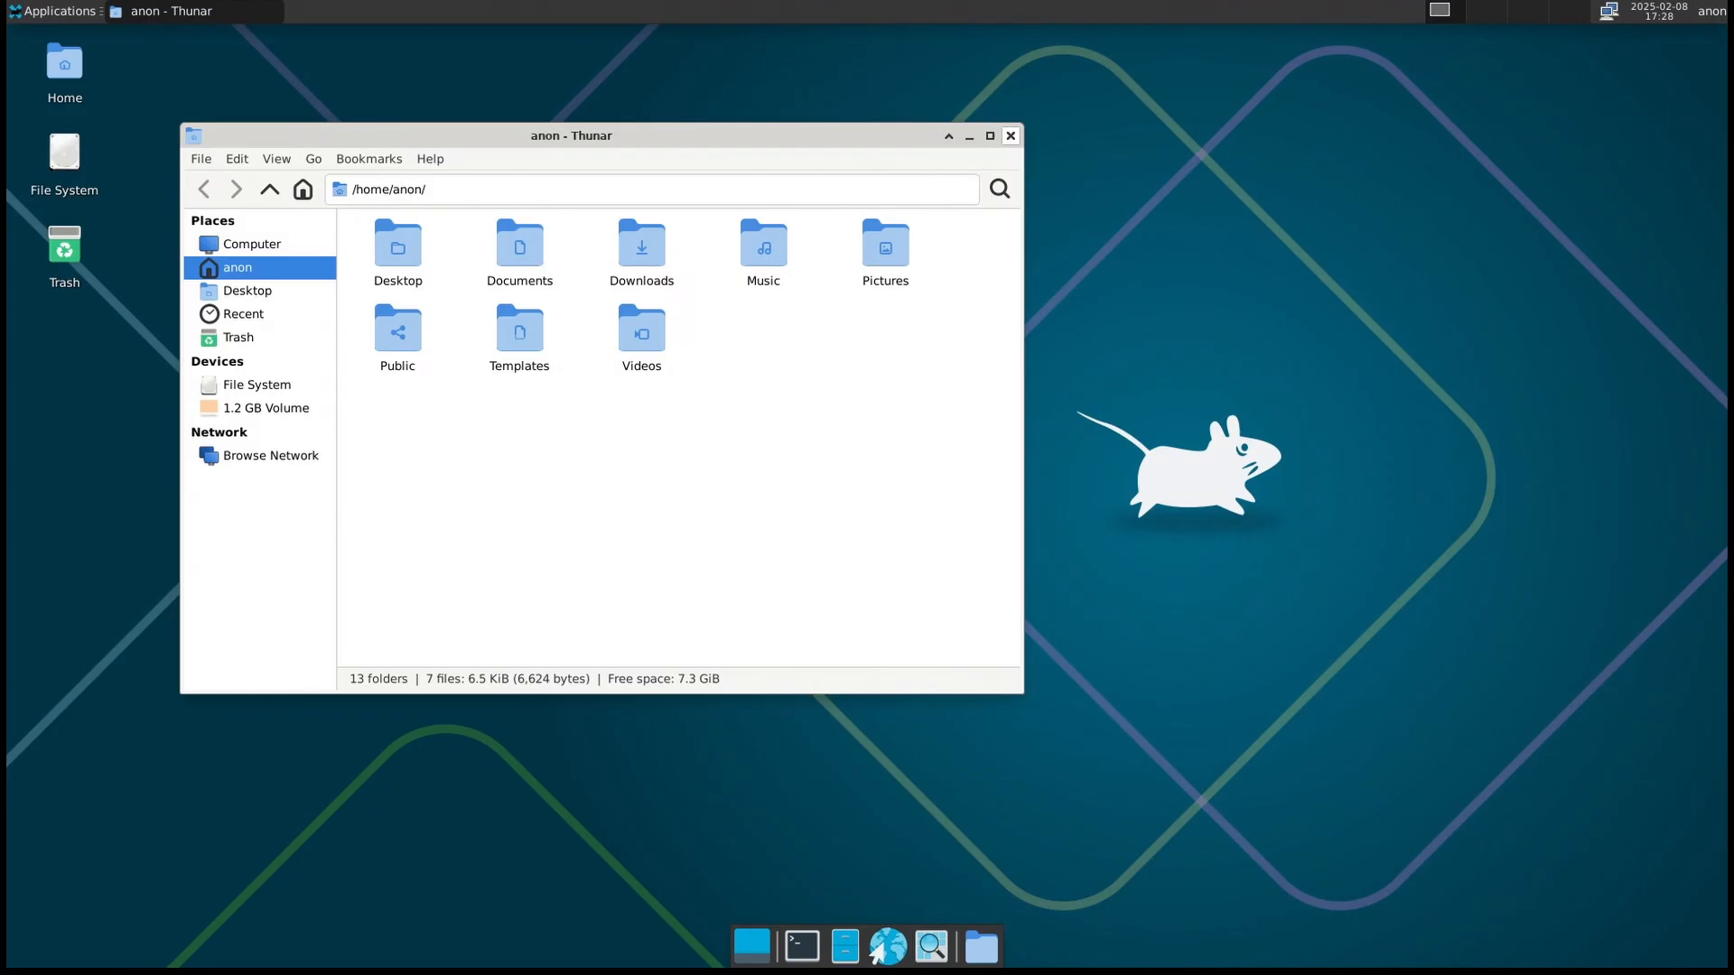
left_click(1012, 136)
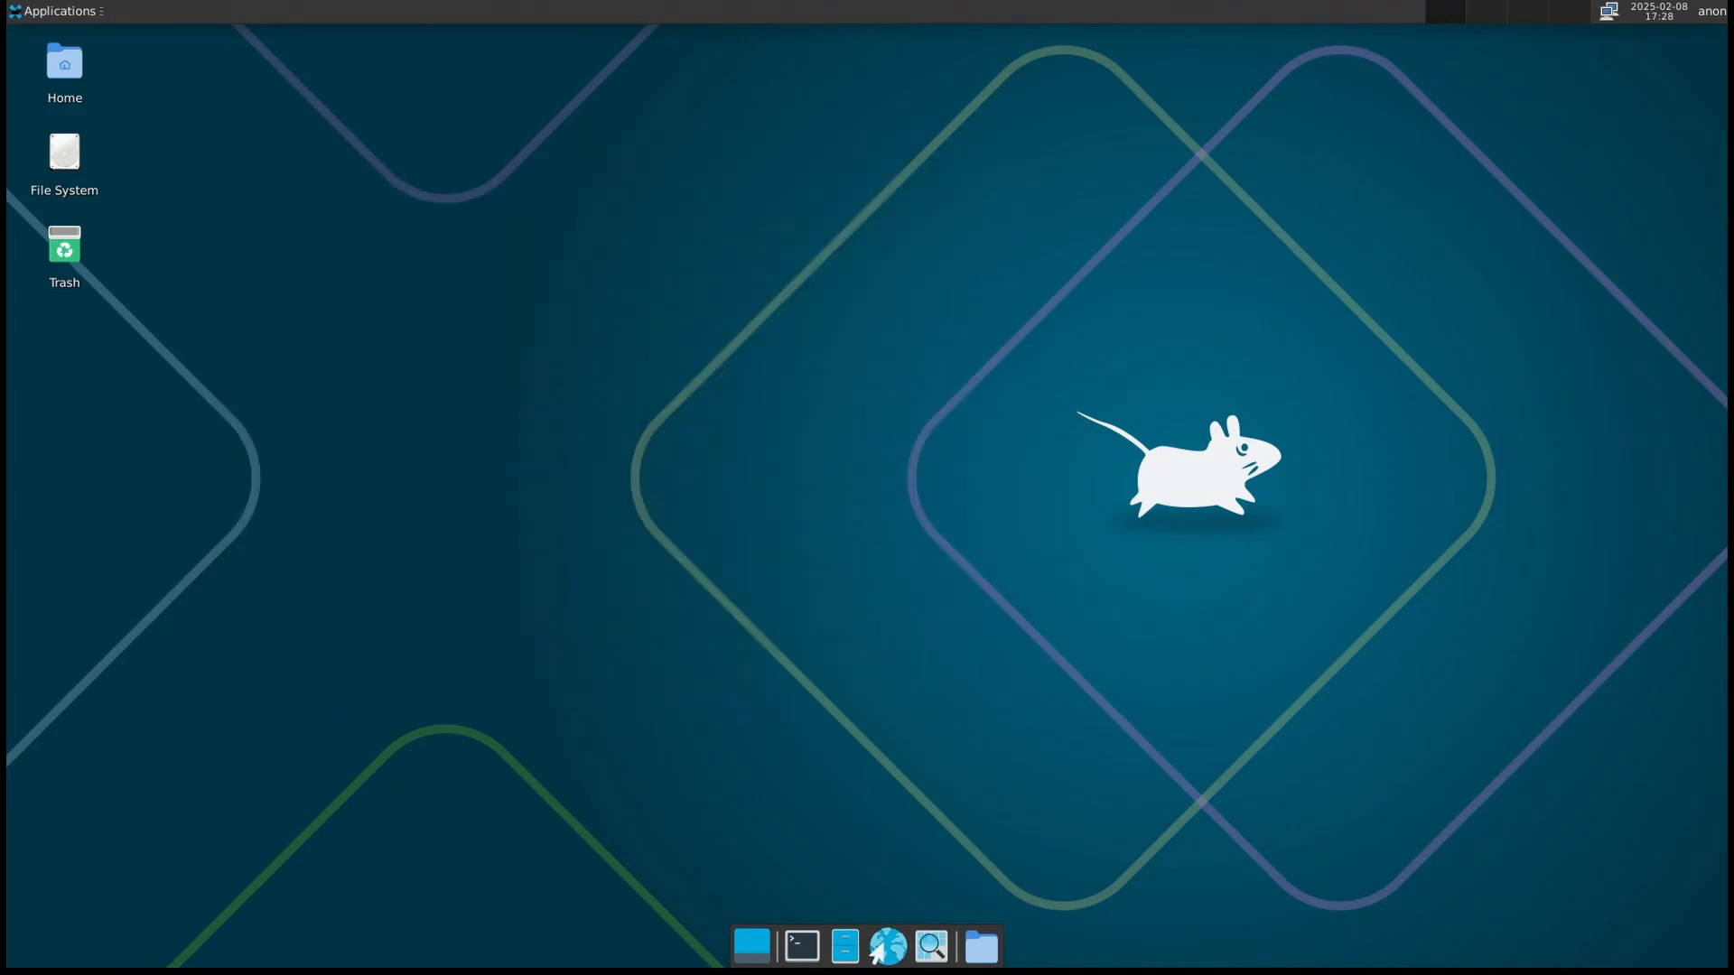
left_click(56, 10)
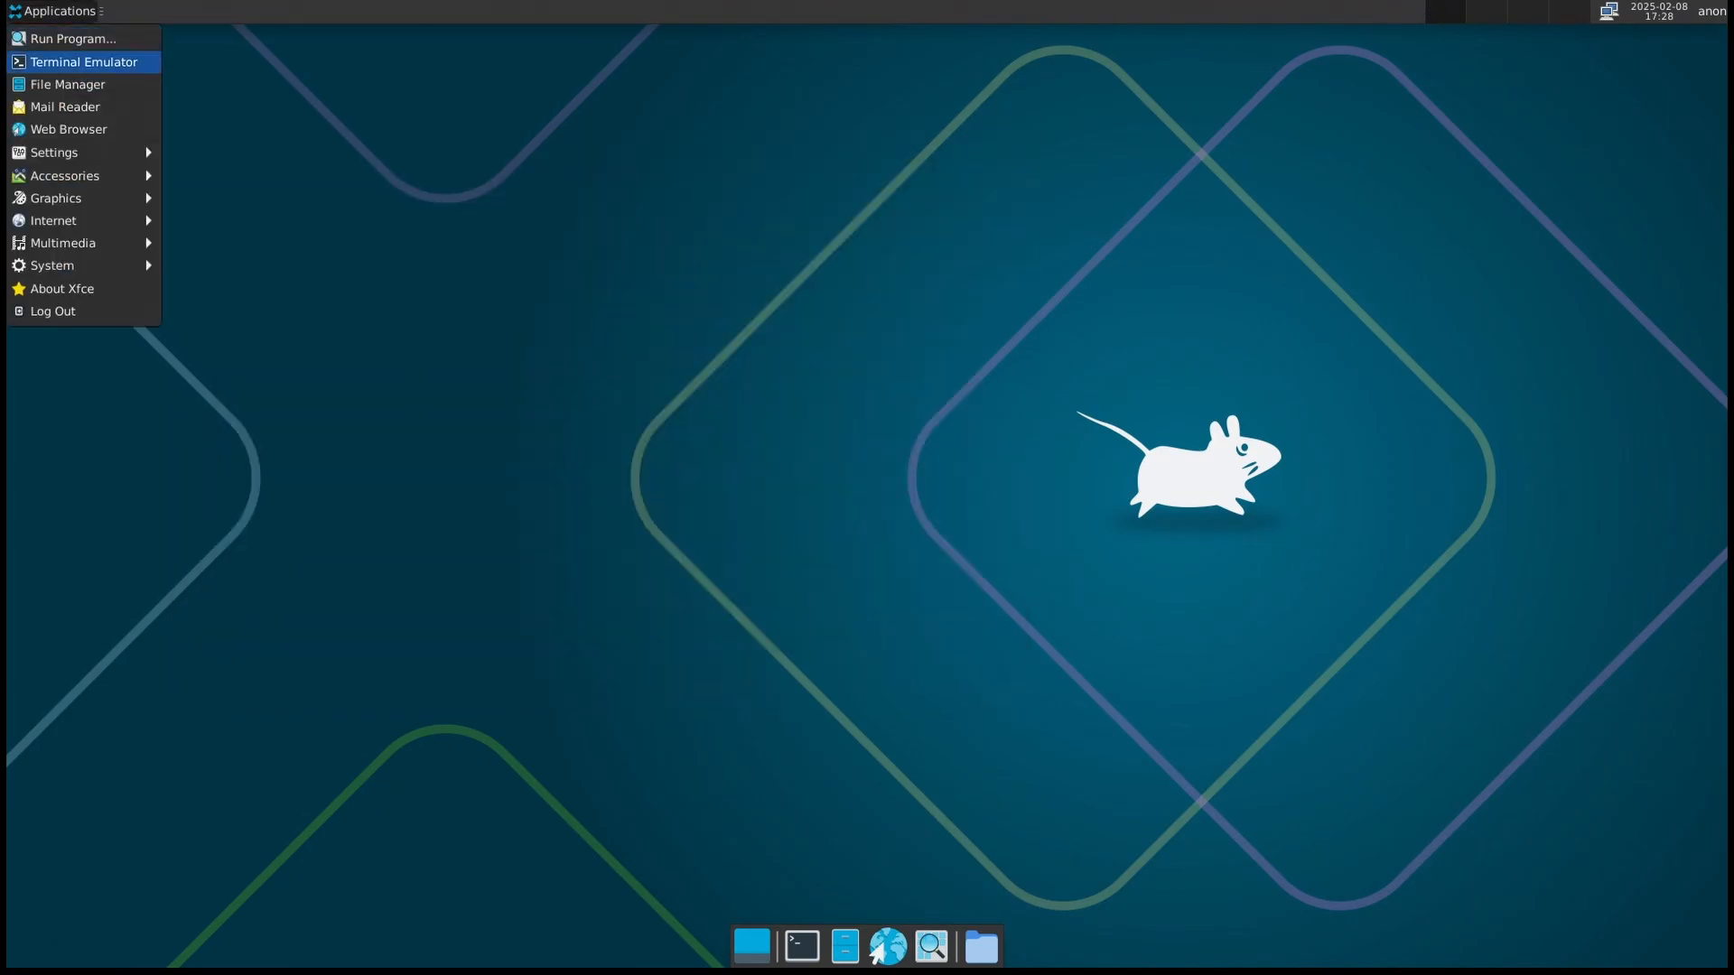
mouse_move(54, 152)
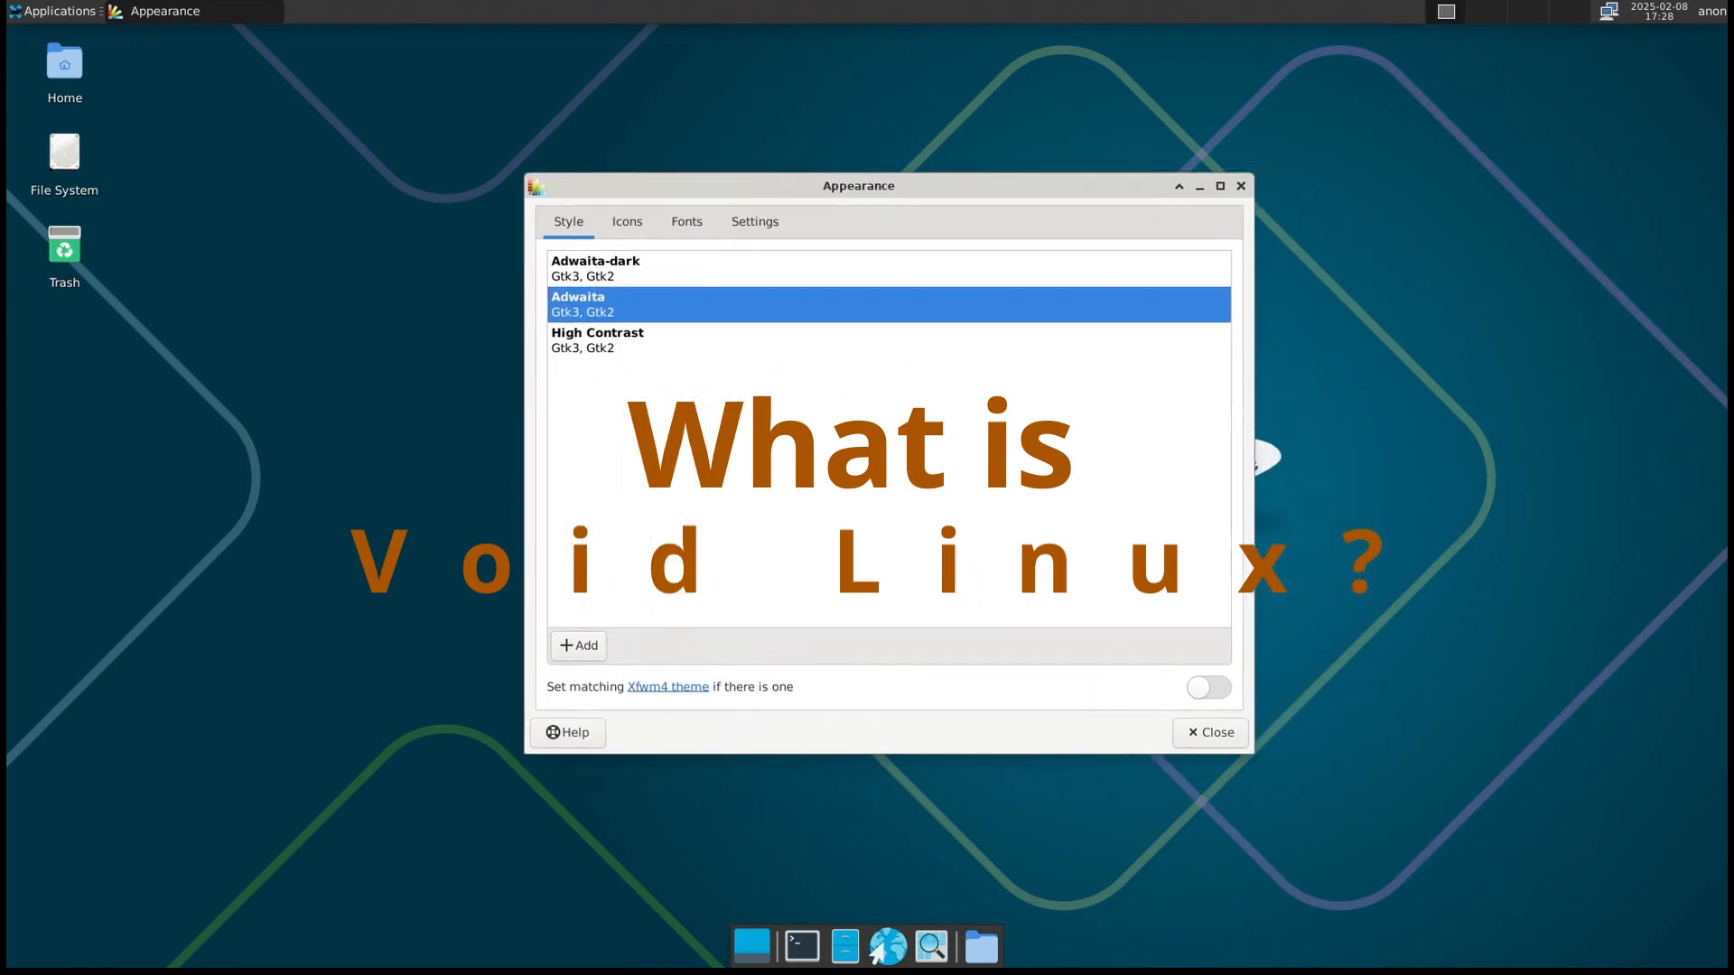
Browse the Appearance Style, Icons, Fonts and Settings tabs, then close it leaving a clear desktop
left_click(627, 221)
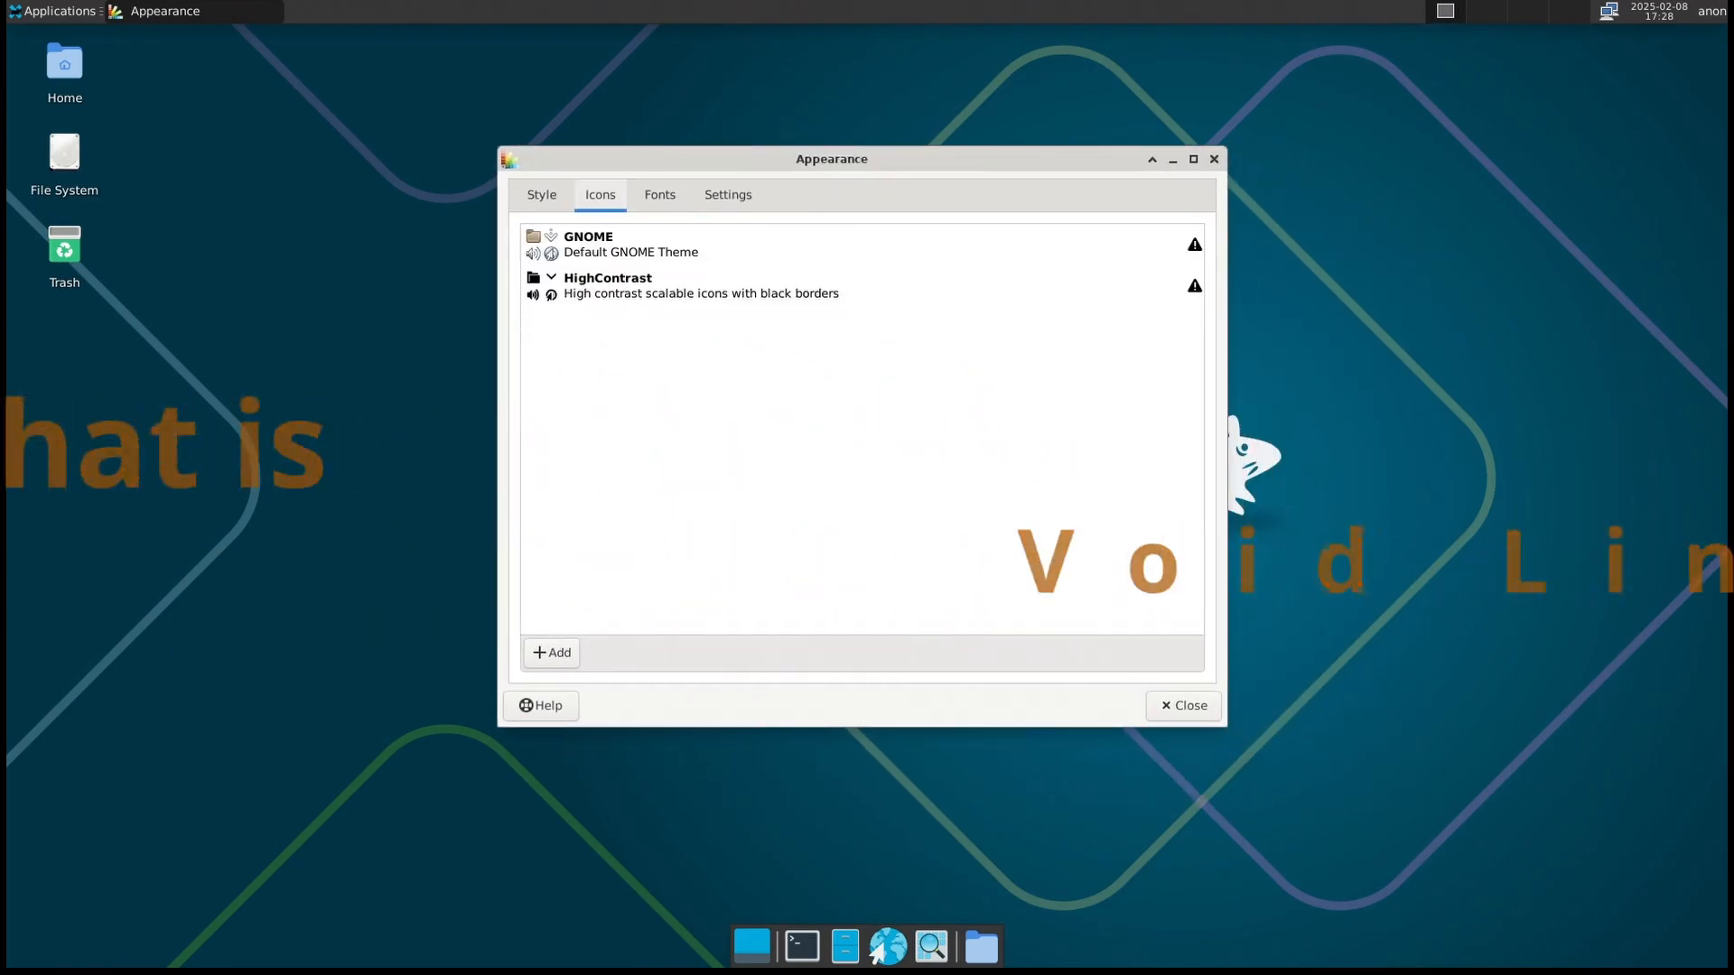
left_click(659, 195)
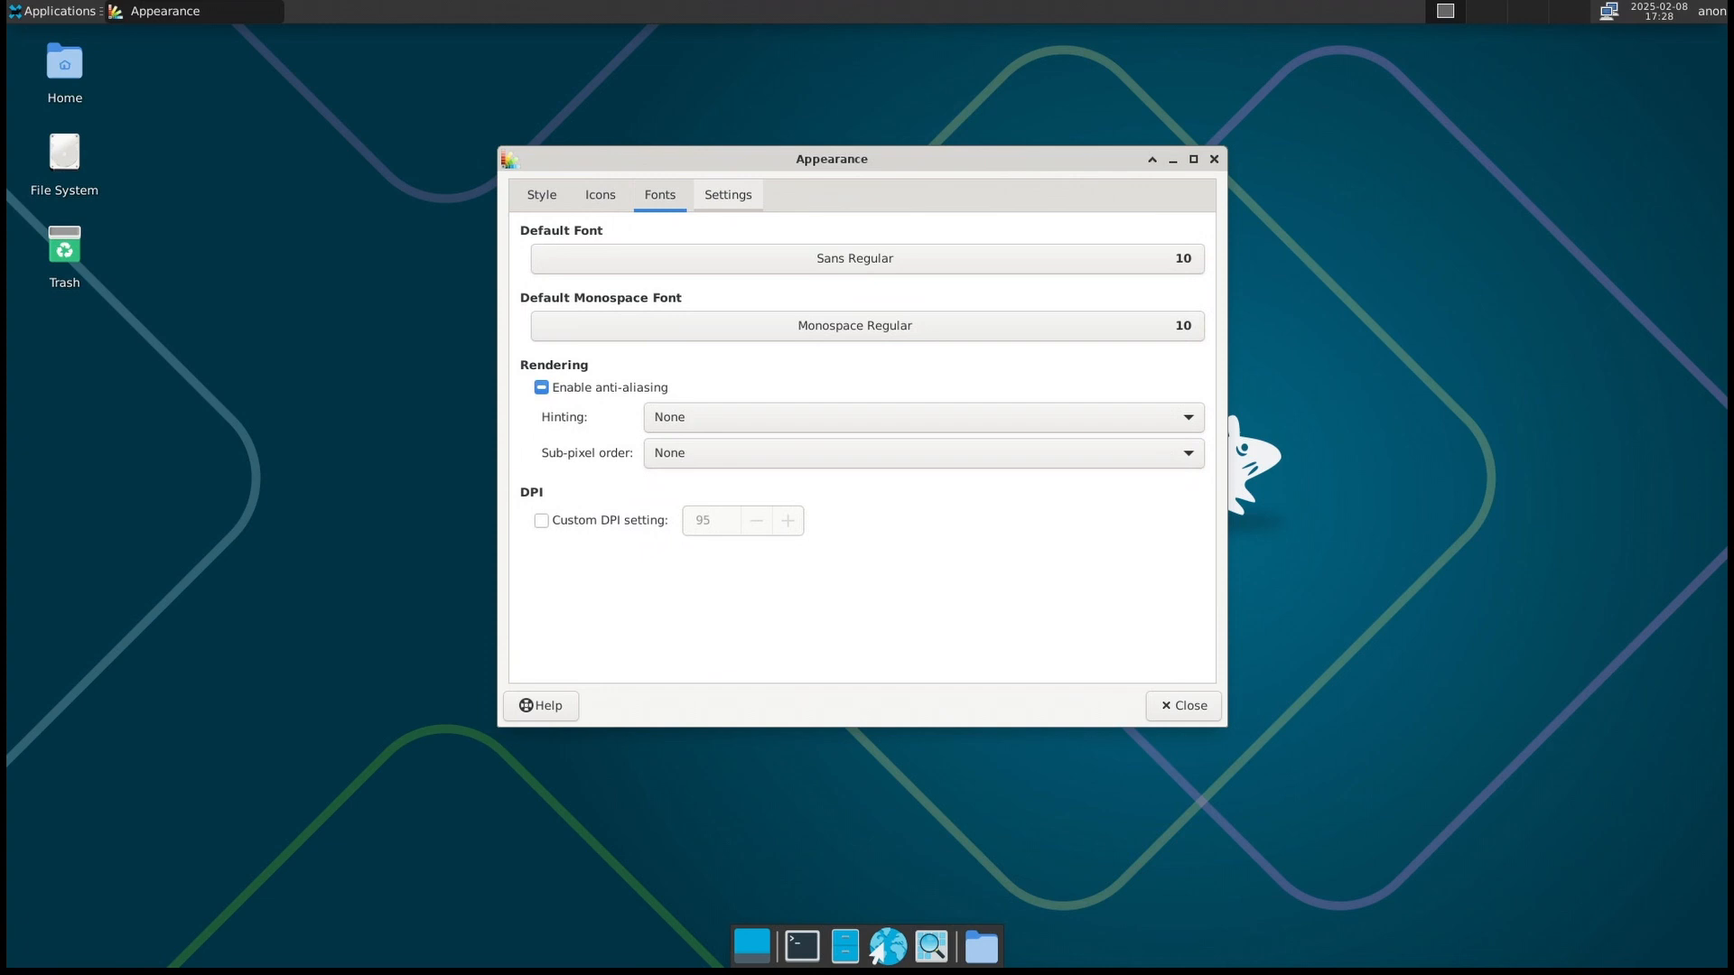
left_click(728, 195)
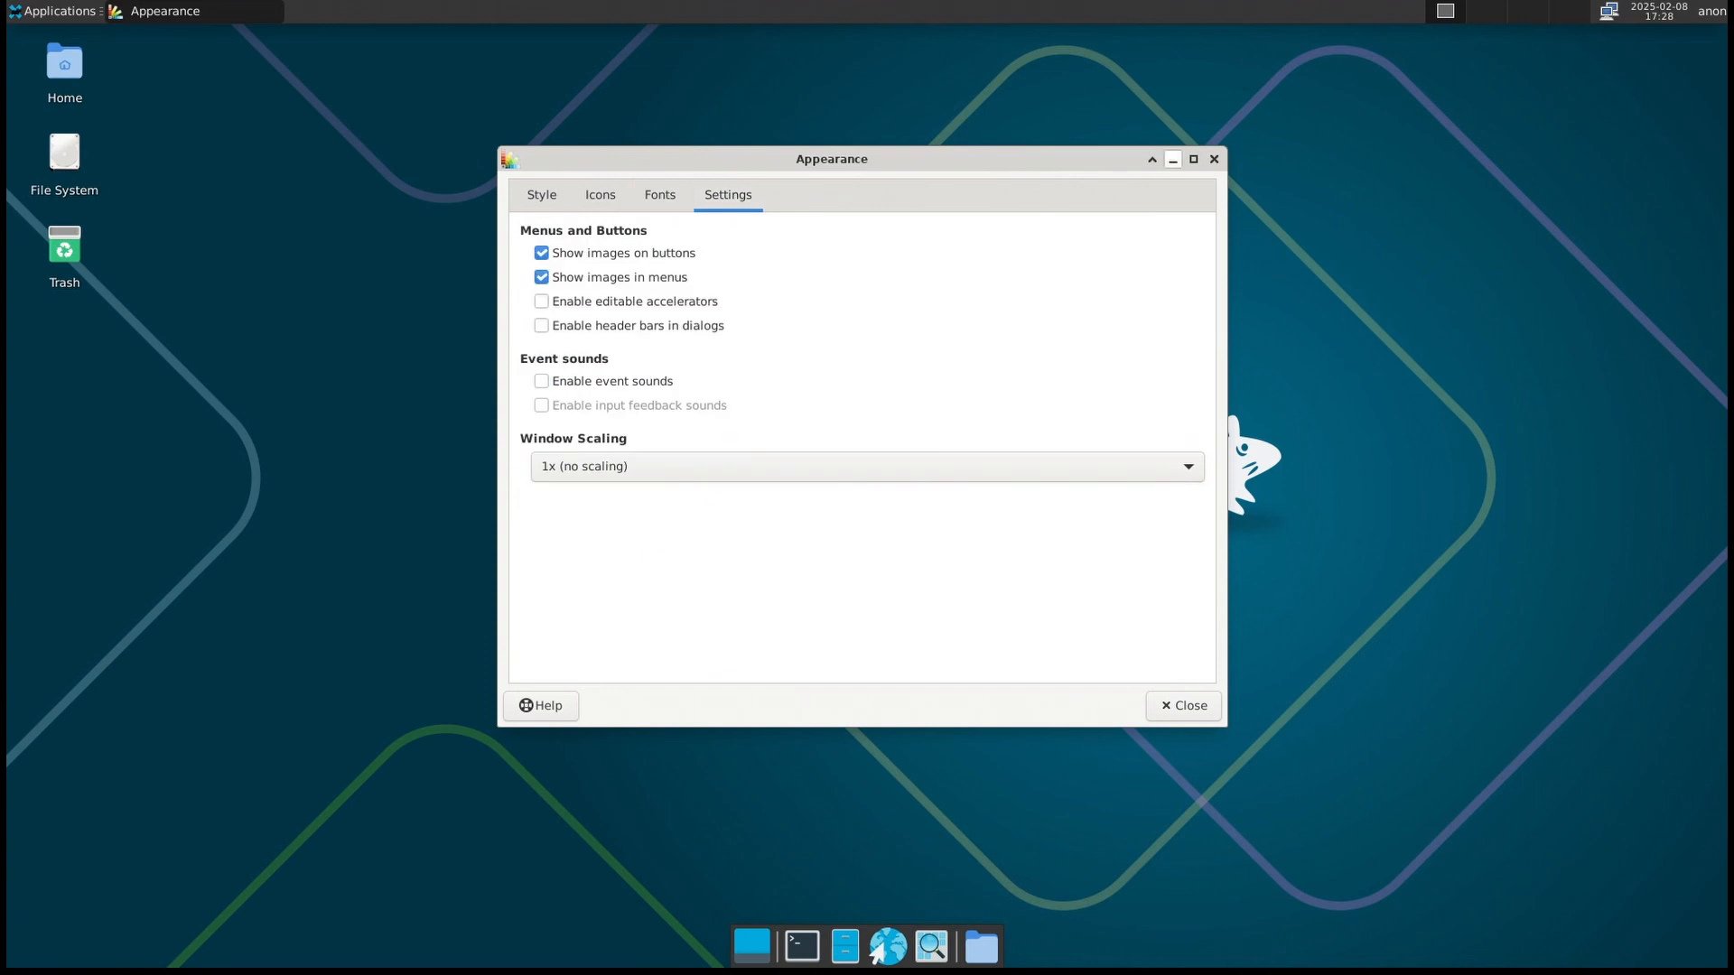
left_click(50, 10)
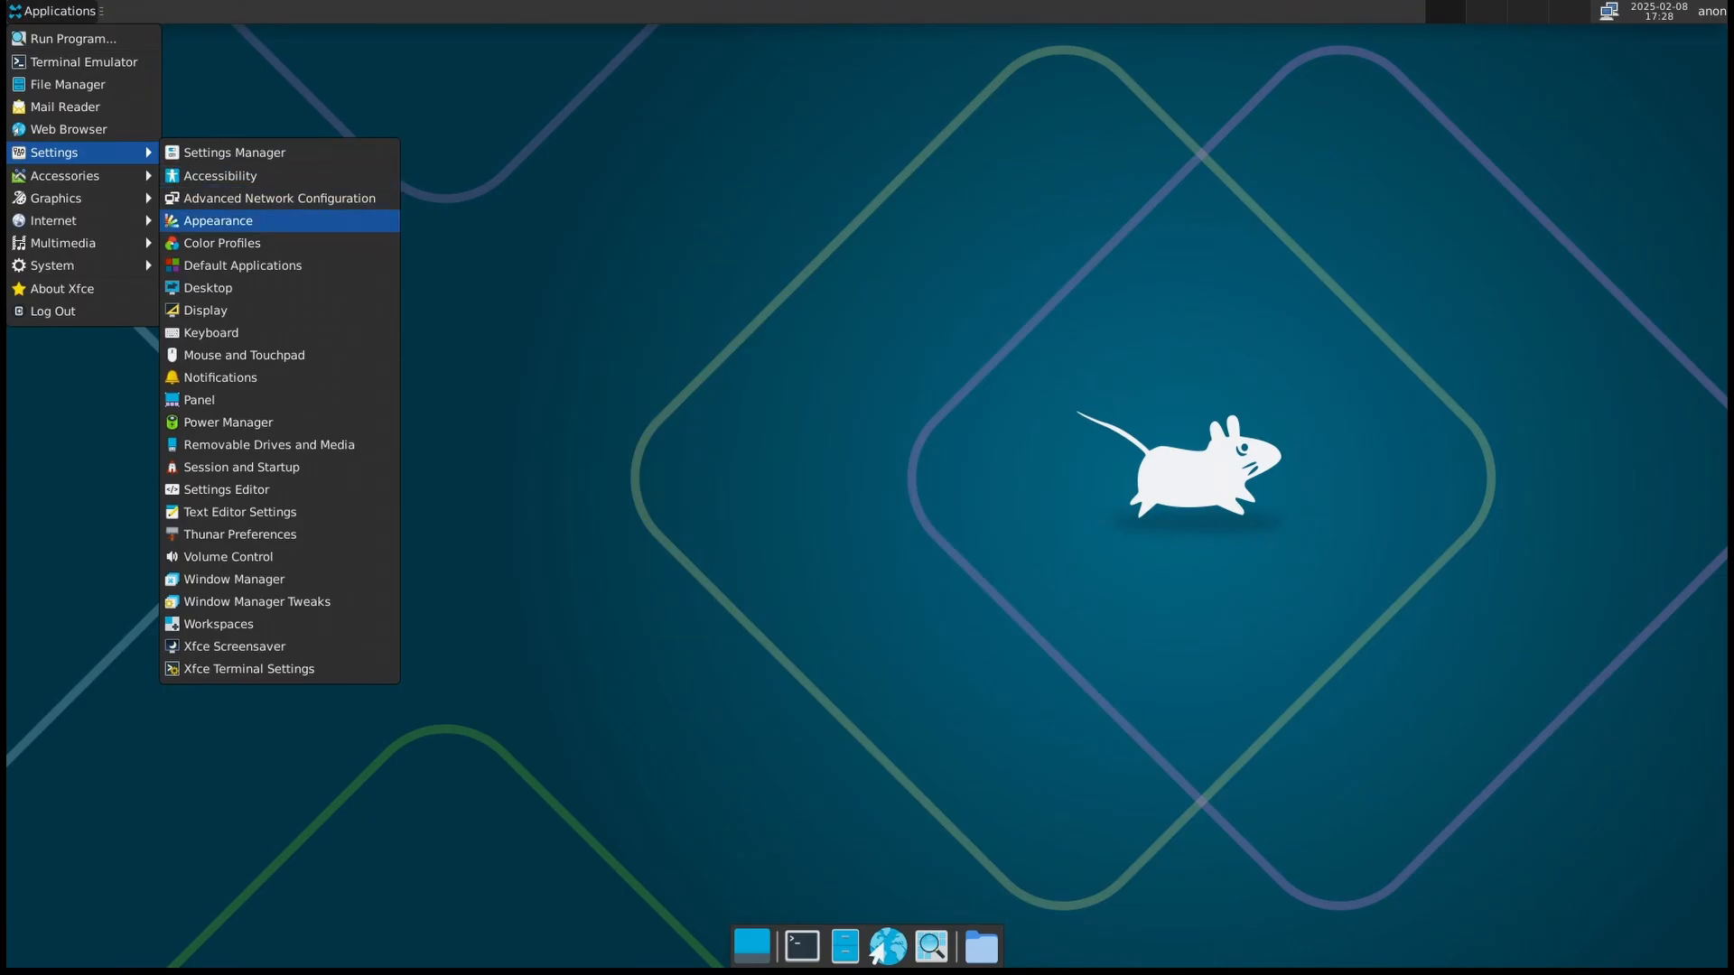
mouse_move(207, 287)
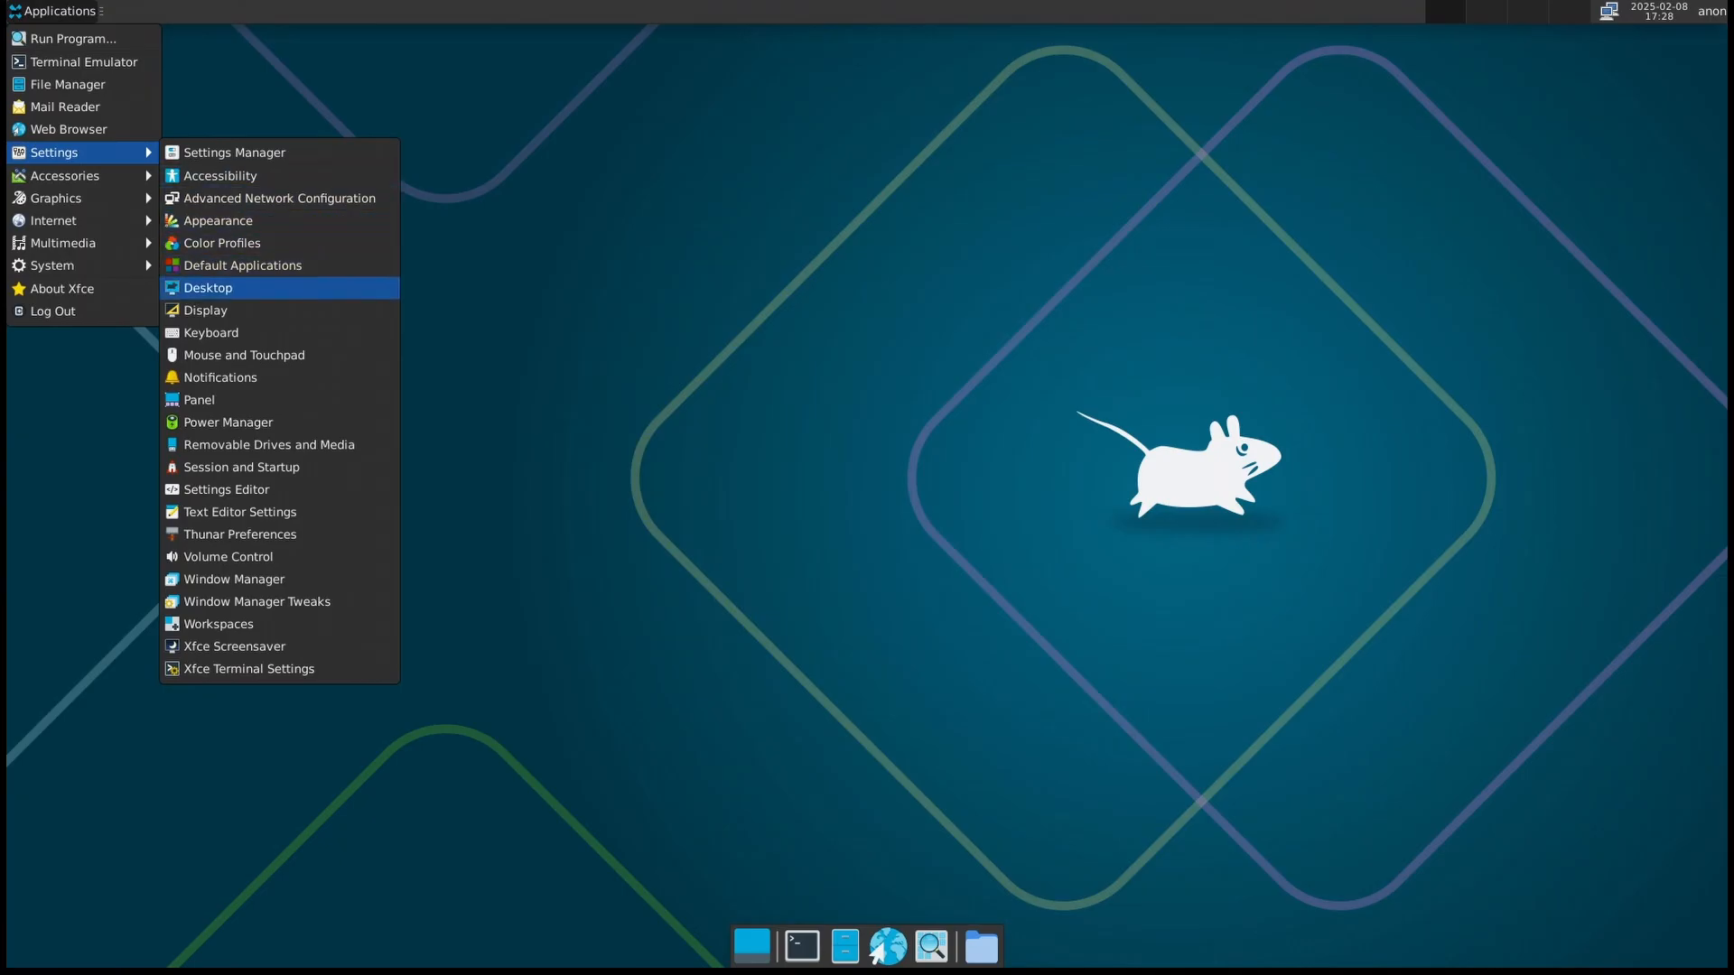
left_click(222, 242)
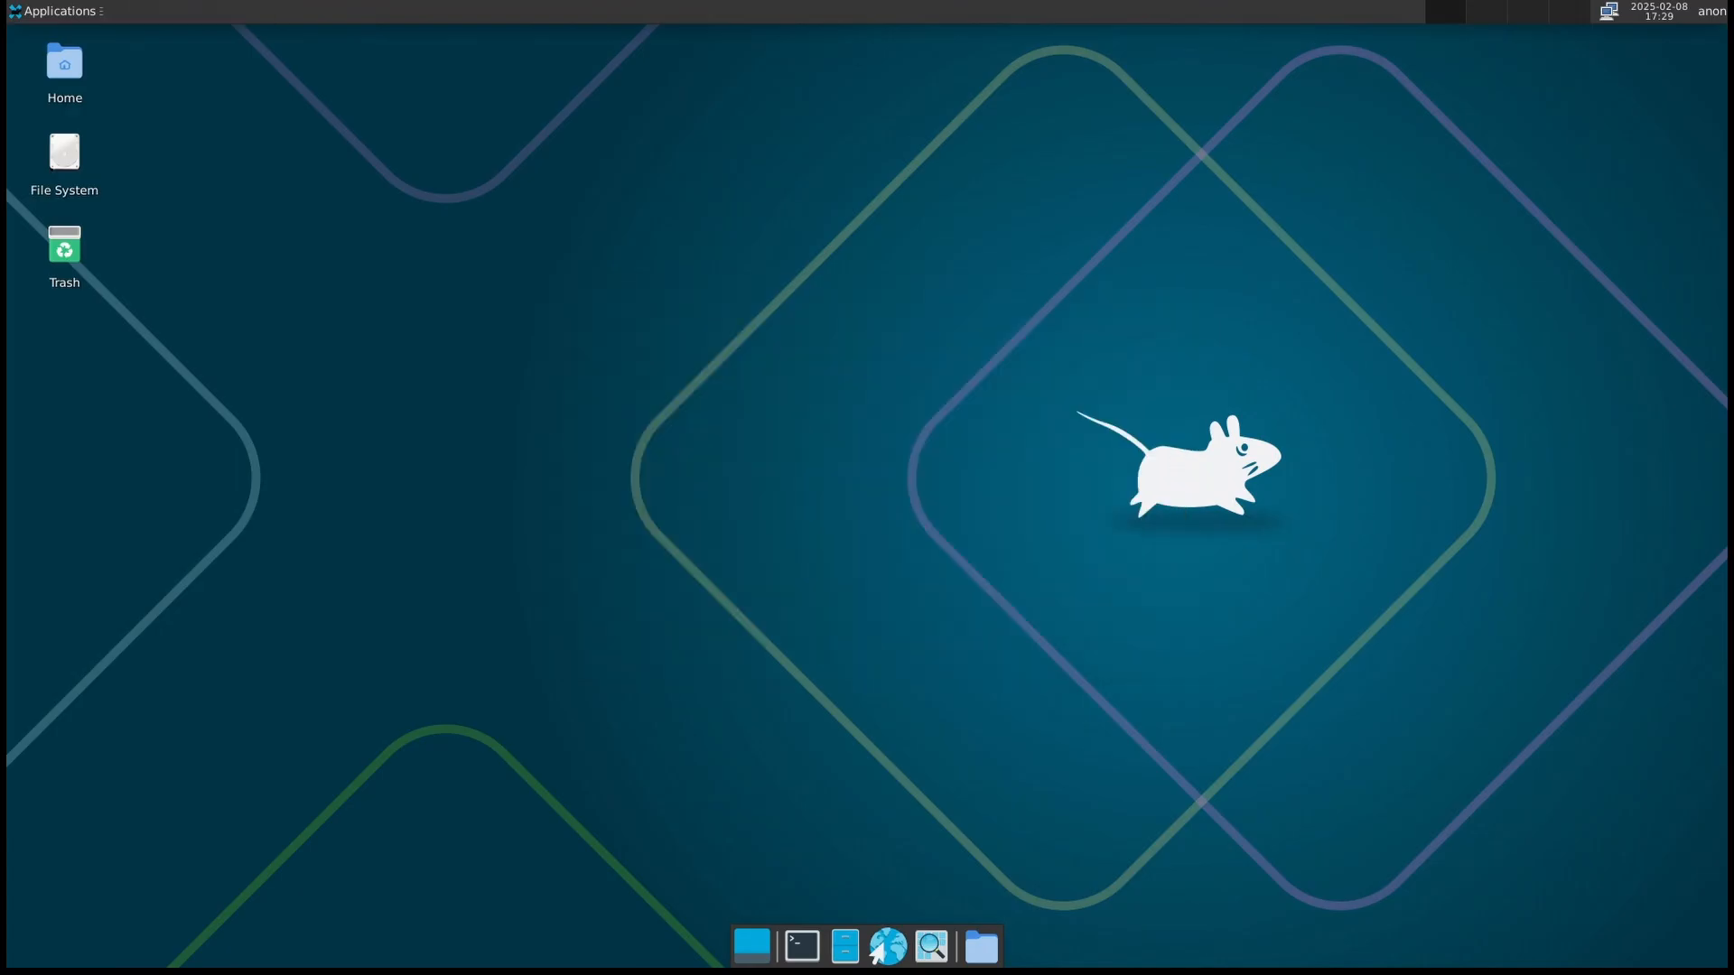
Launch Settings Manager and show the Desktop item's Background tab with the available wallpapers
left_click(51, 10)
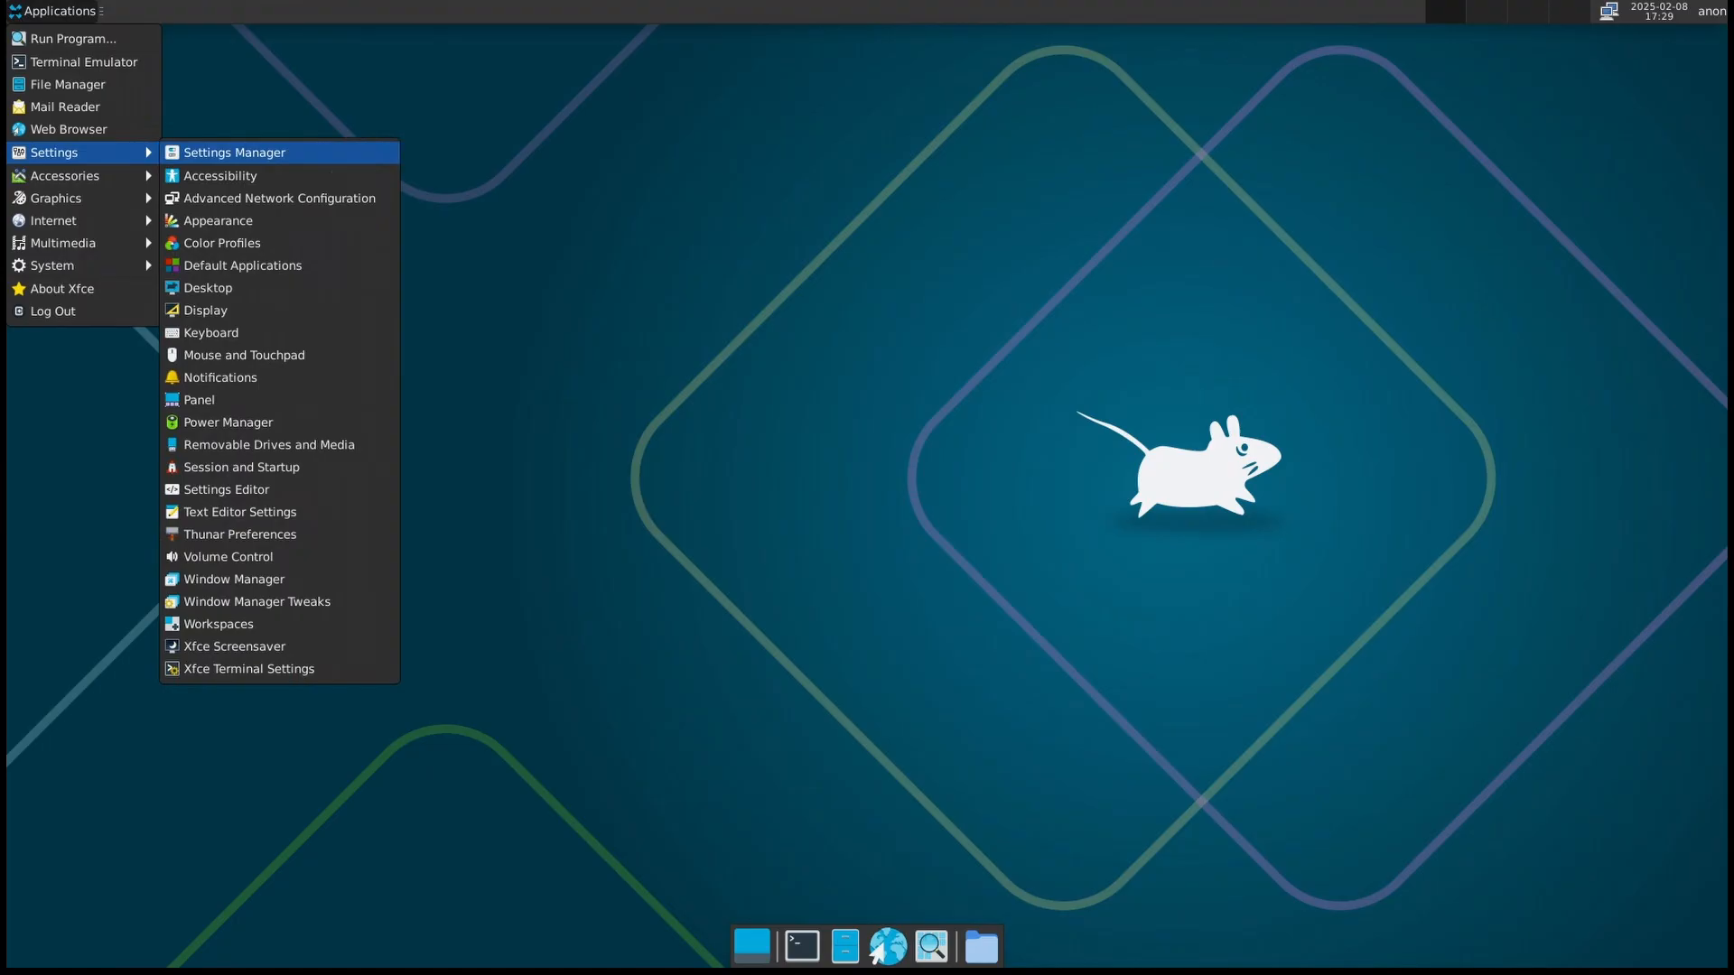
left_click(235, 152)
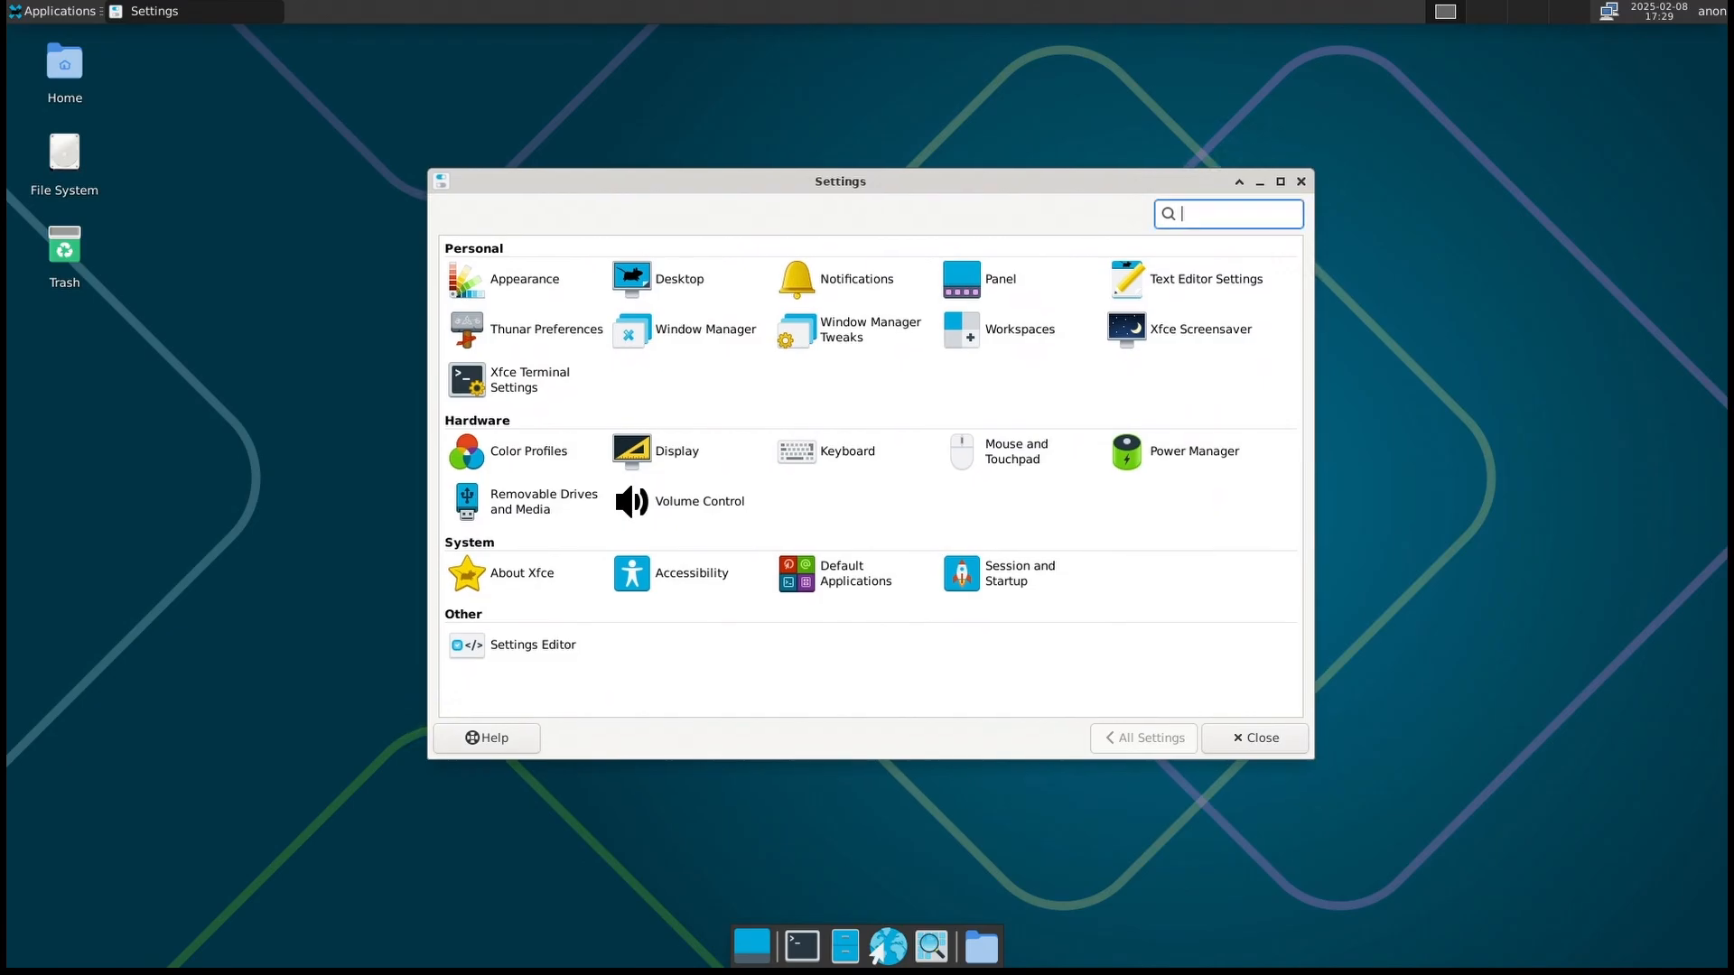
left_click(679, 278)
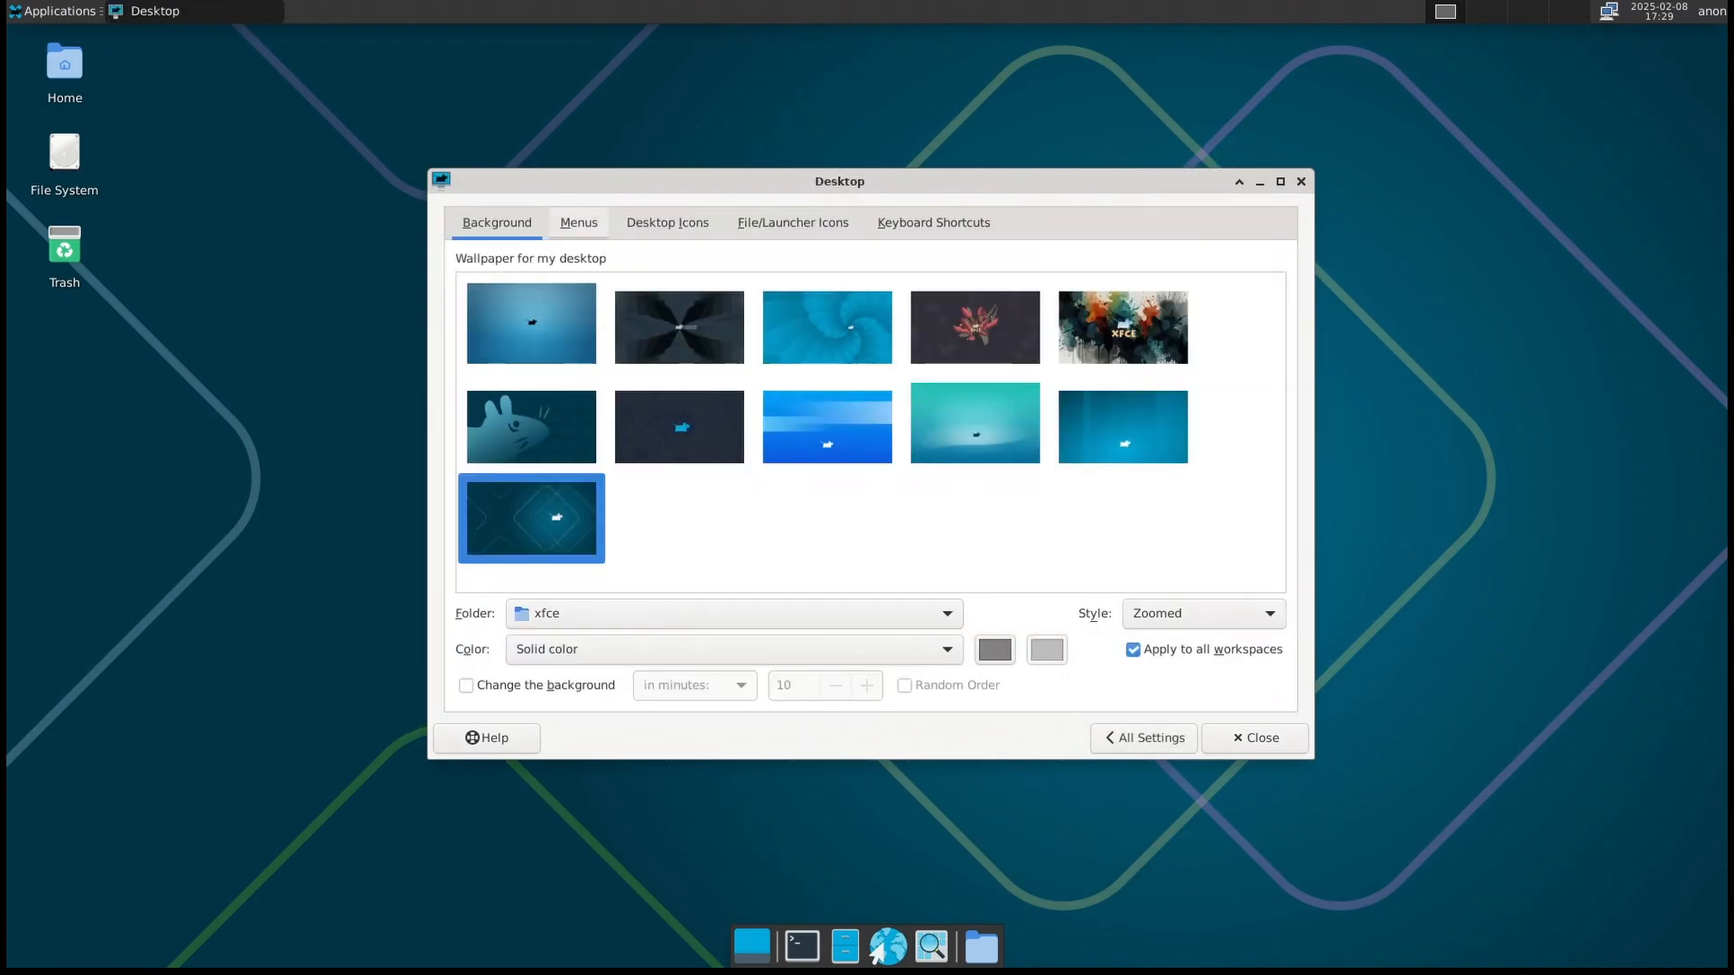
left_click(668, 222)
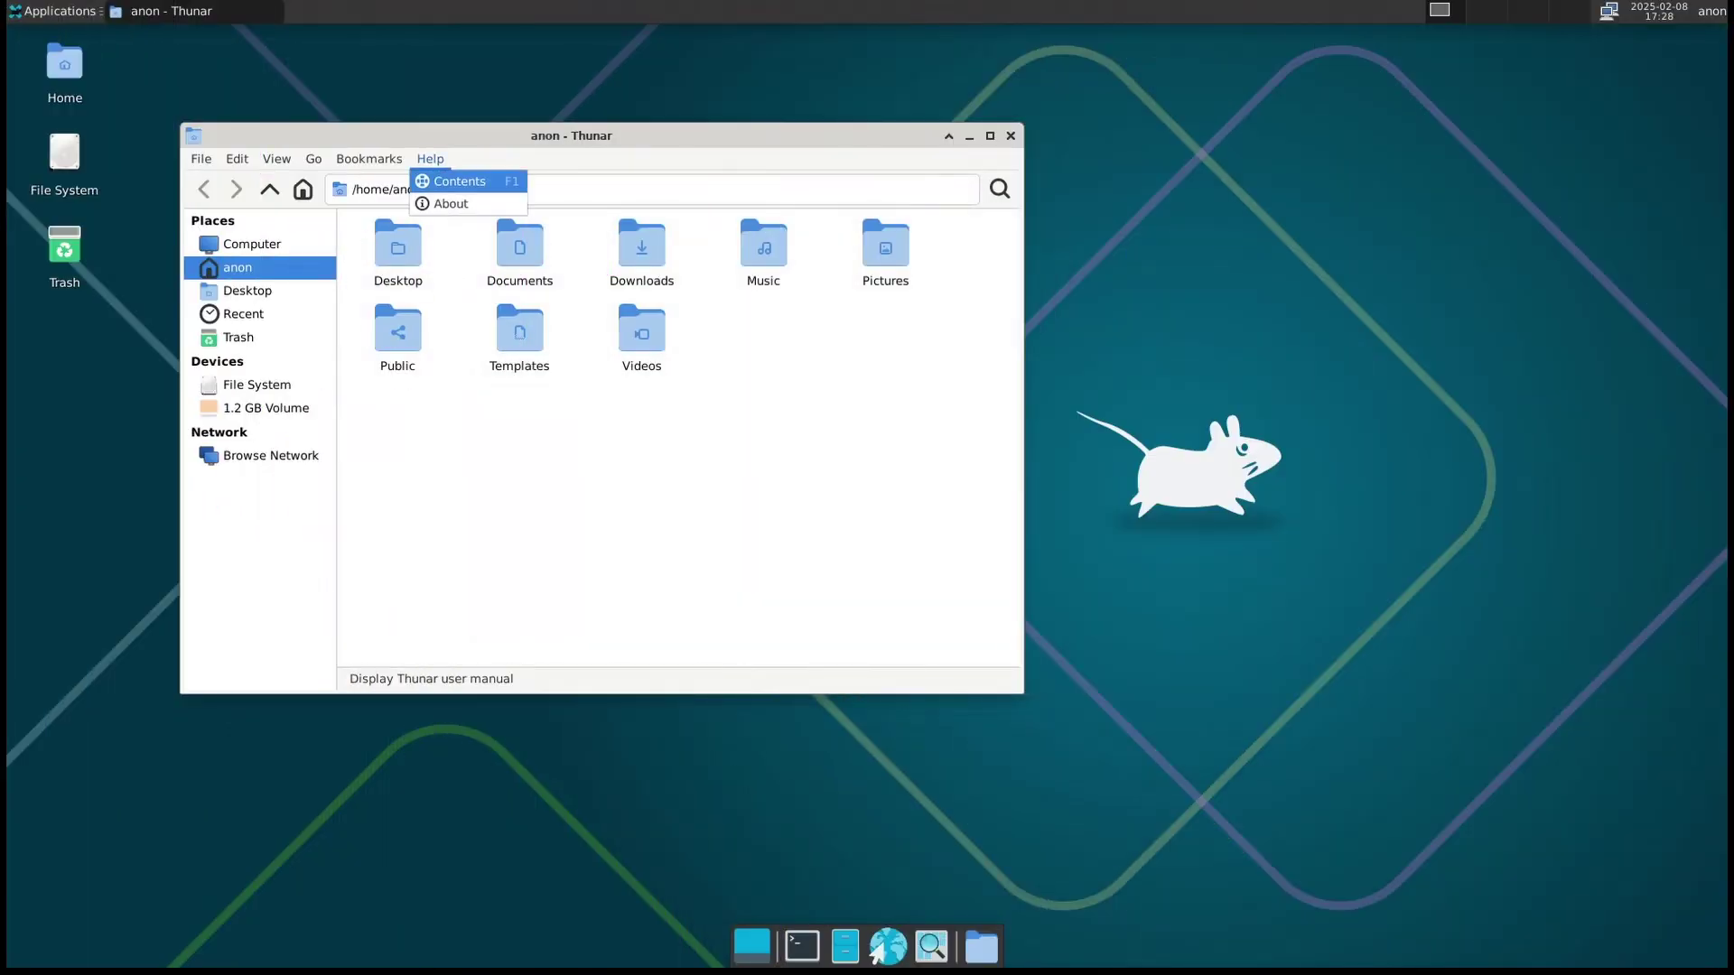
View Thunar's About dialog (version 4.20.1), close the file manager and bring up the applications menu
left_click(452, 202)
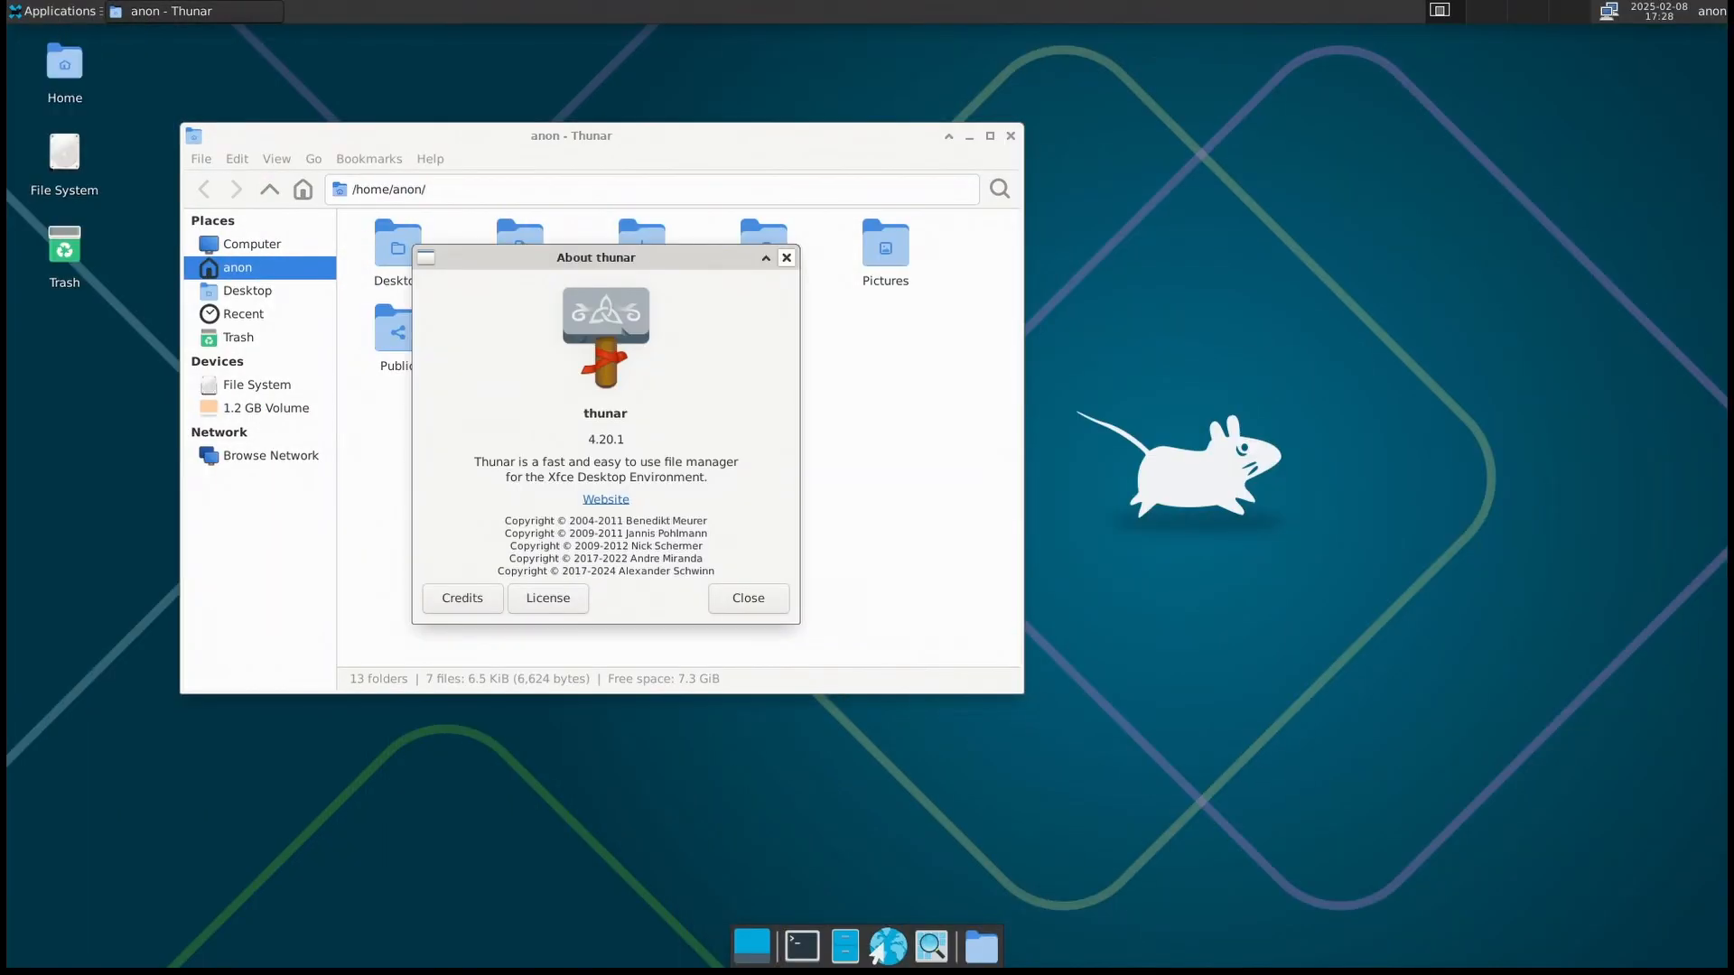
left_click(747, 598)
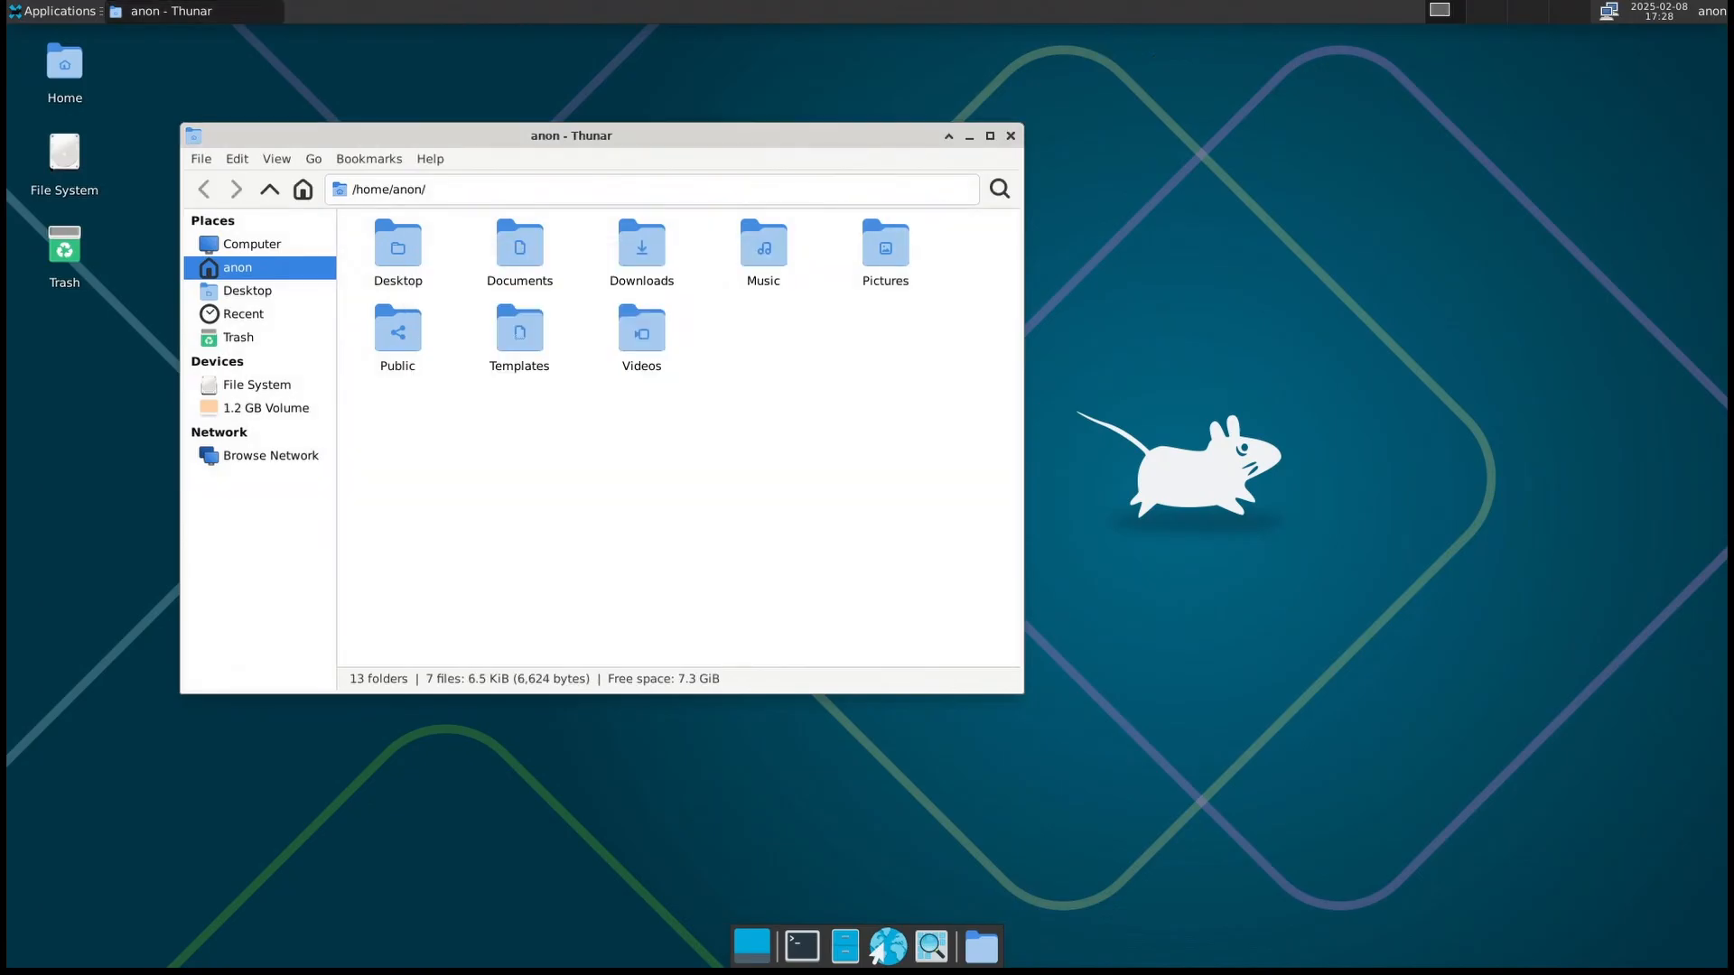
left_click(1010, 137)
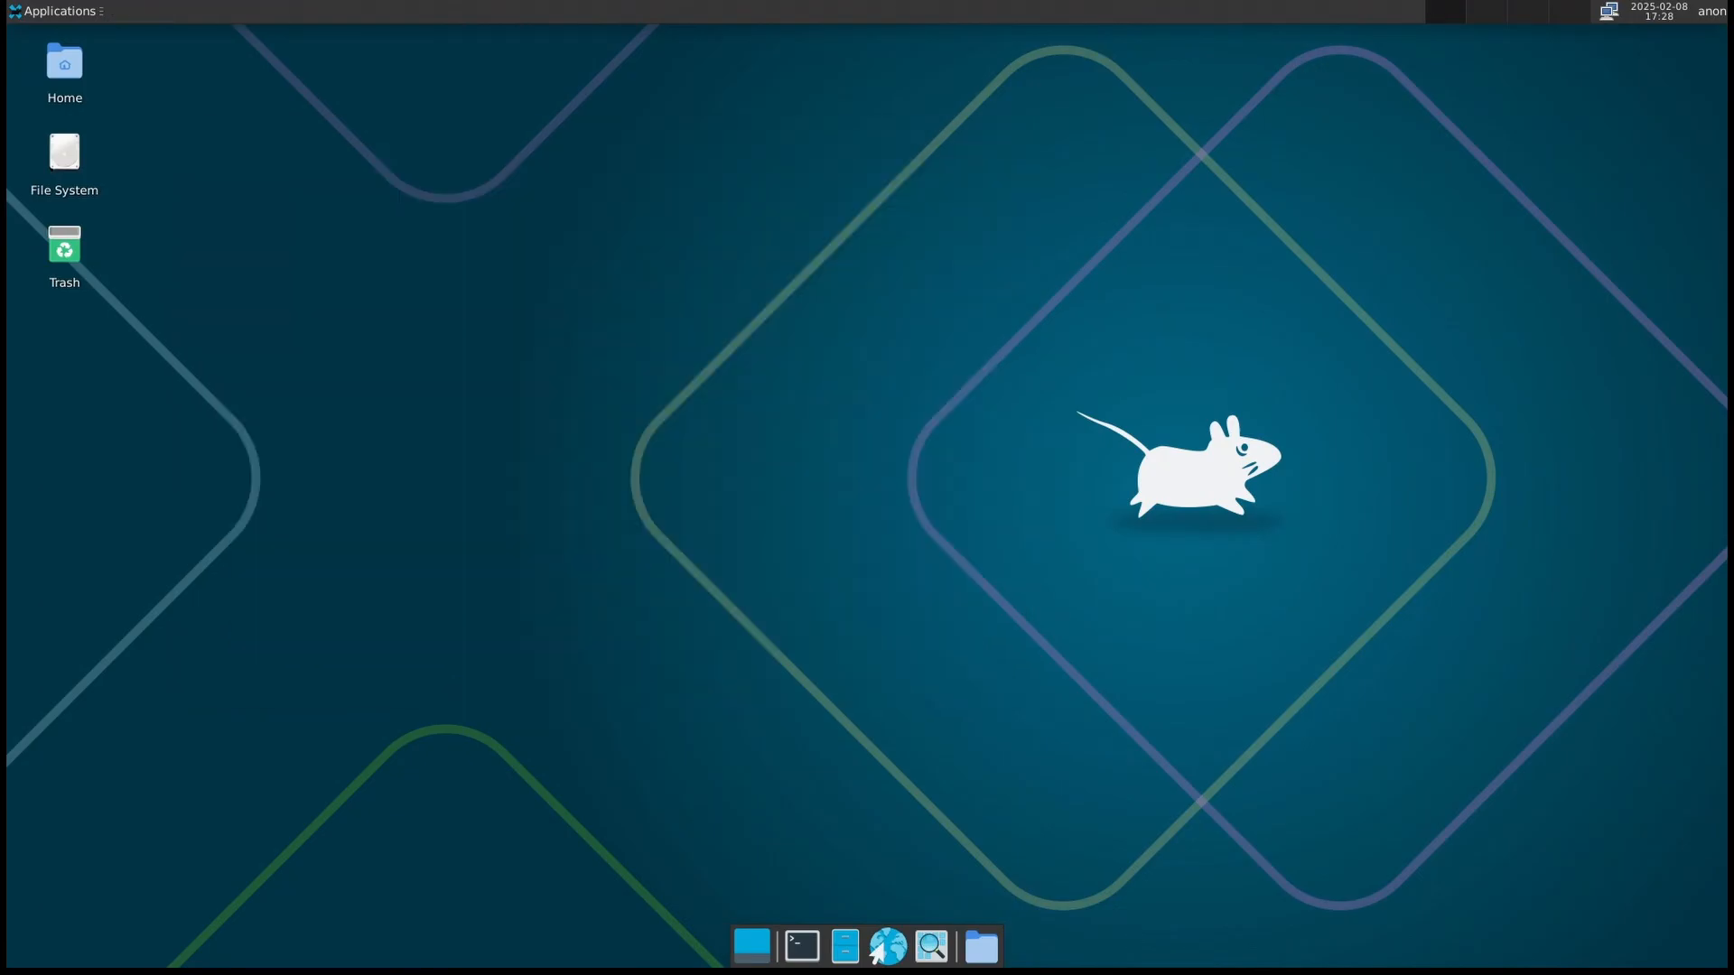
left_click(54, 9)
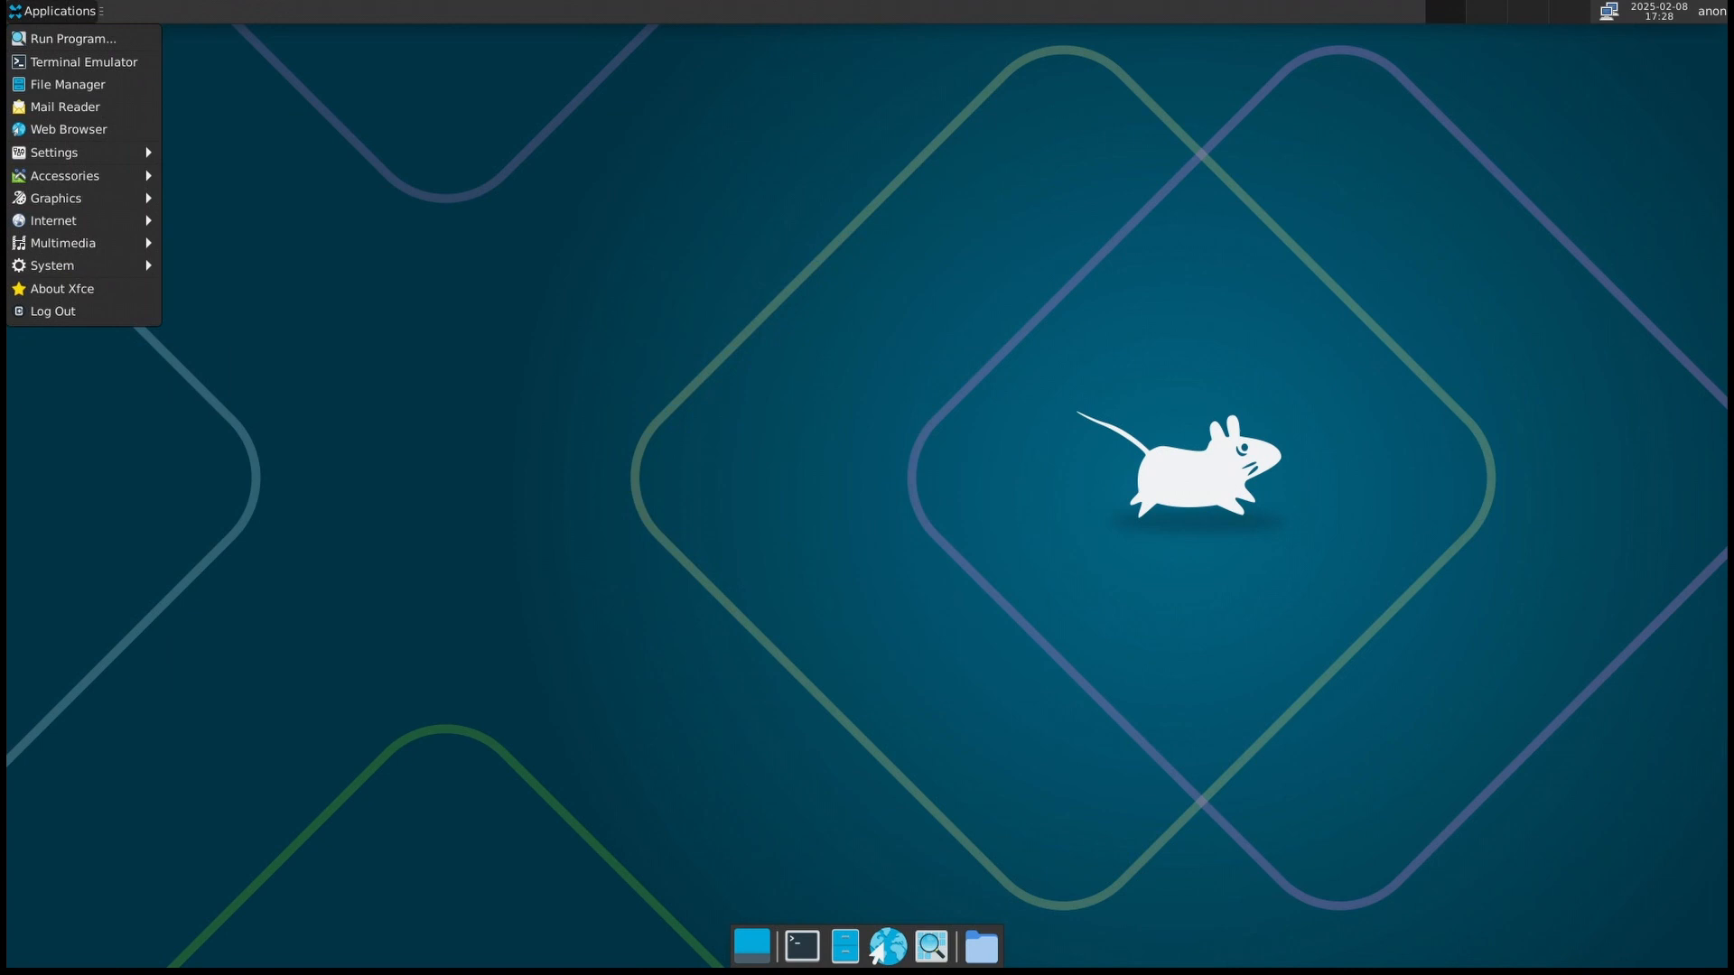
mouse_move(64, 107)
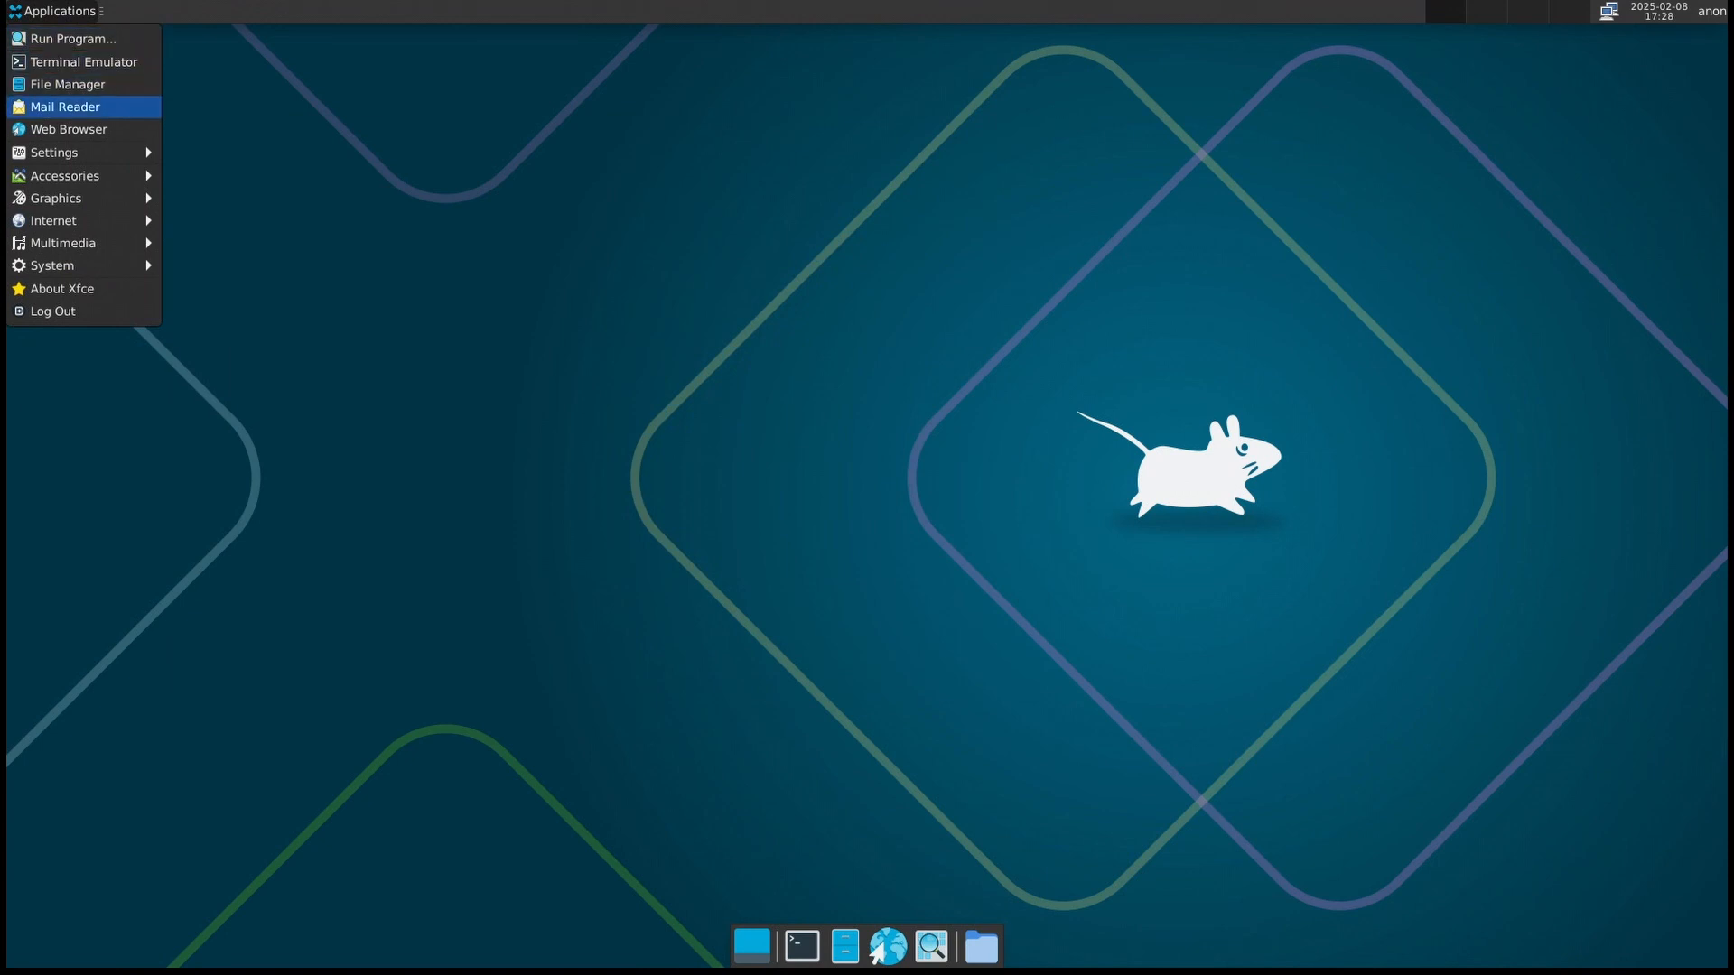